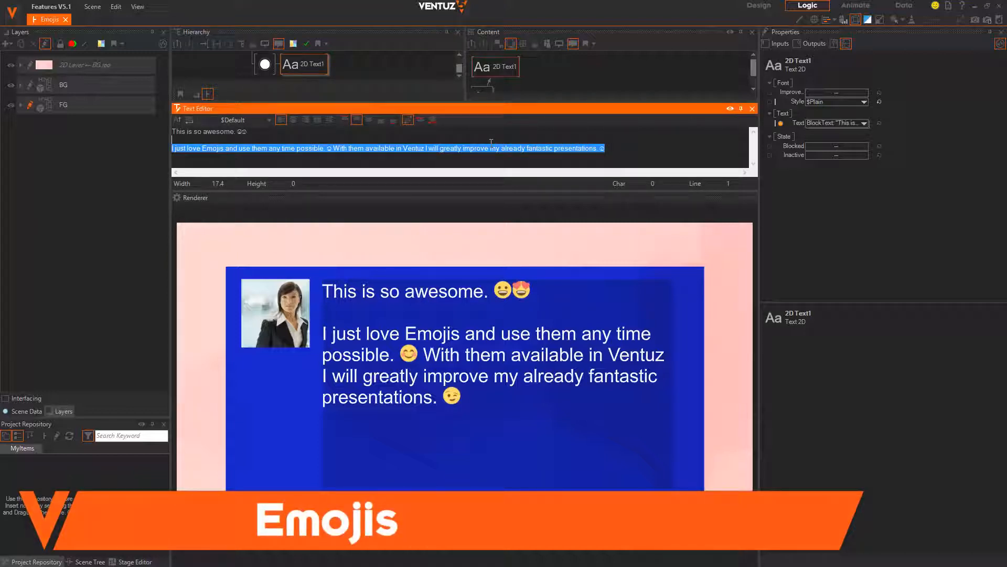
Show the Text > Emojis page in project Config with the FirefoxOS emoji set
click(281, 148)
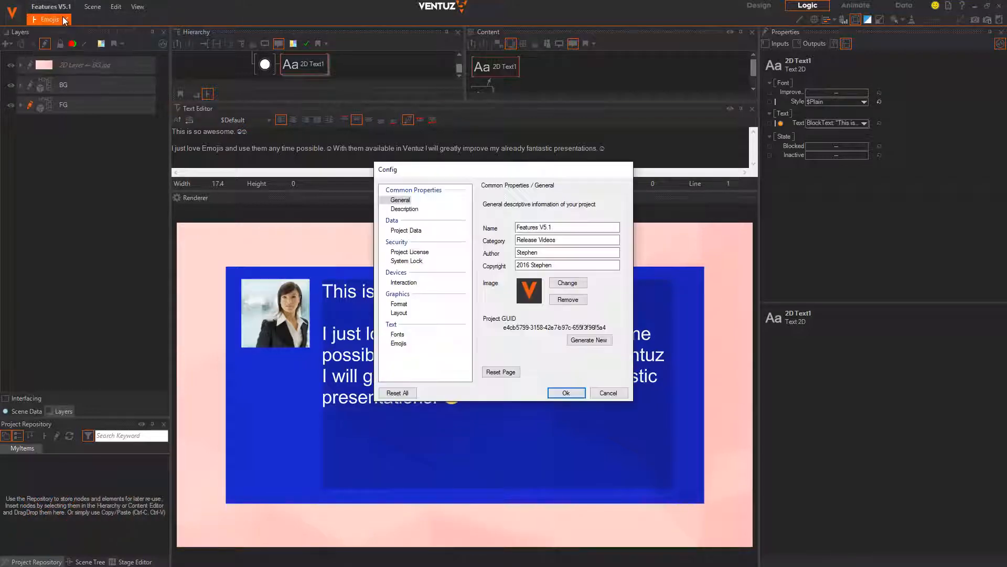
click(398, 343)
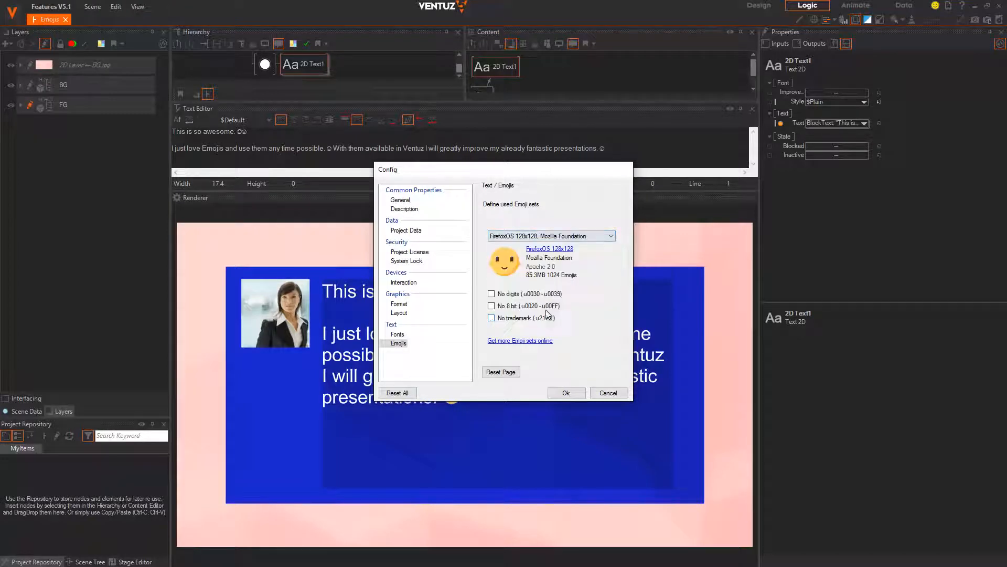
click(565, 392)
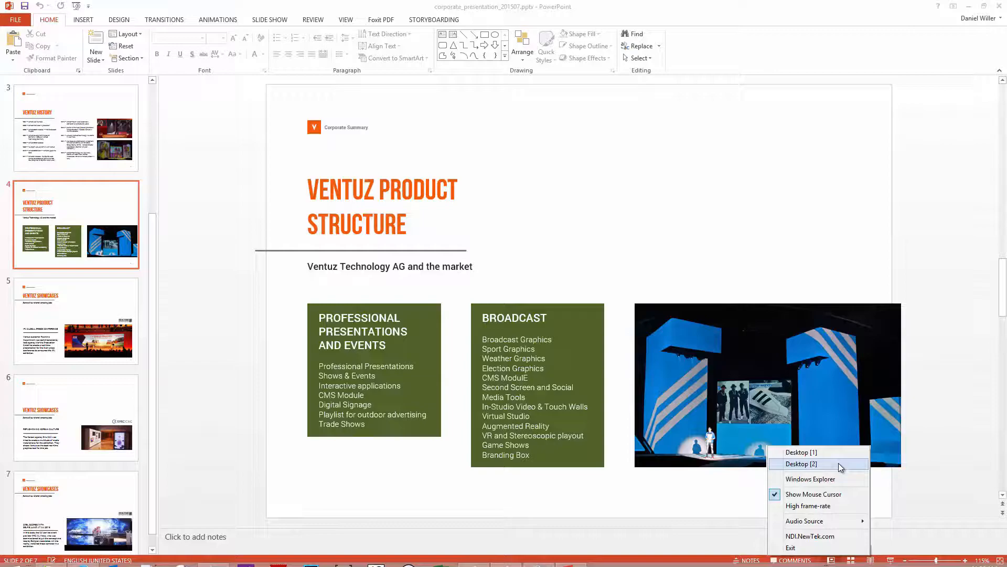
Share Desktop [2] as an NDI source from the NDI Scan Converter tray menu
click(800, 463)
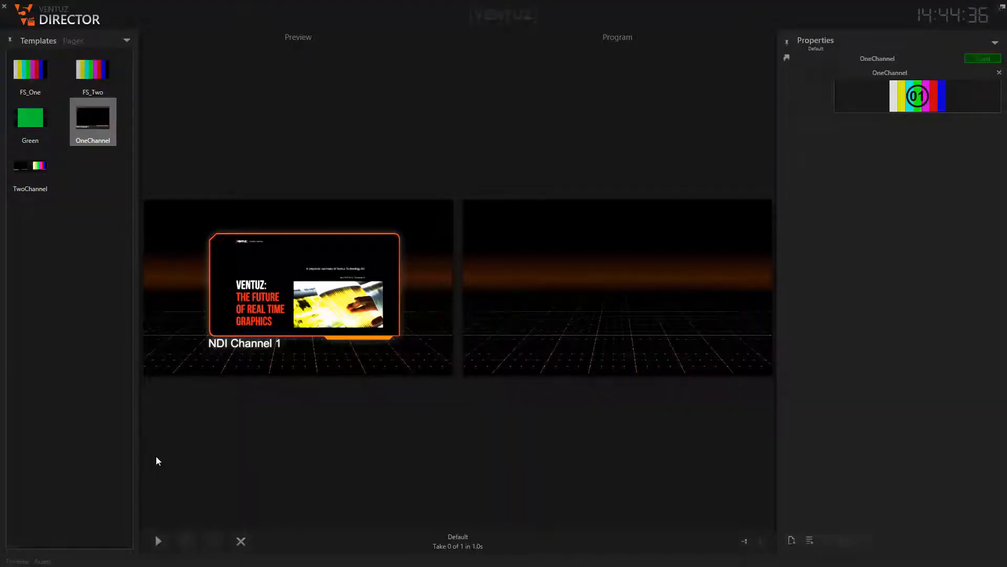
click(158, 541)
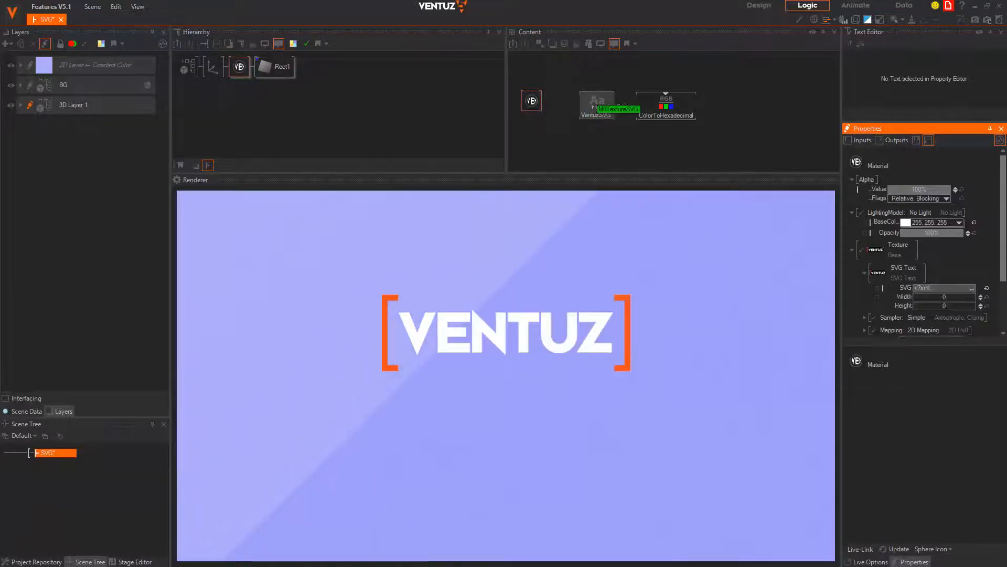
Select the ColorToHexadecimal node and open its Color property dropdown
click(666, 106)
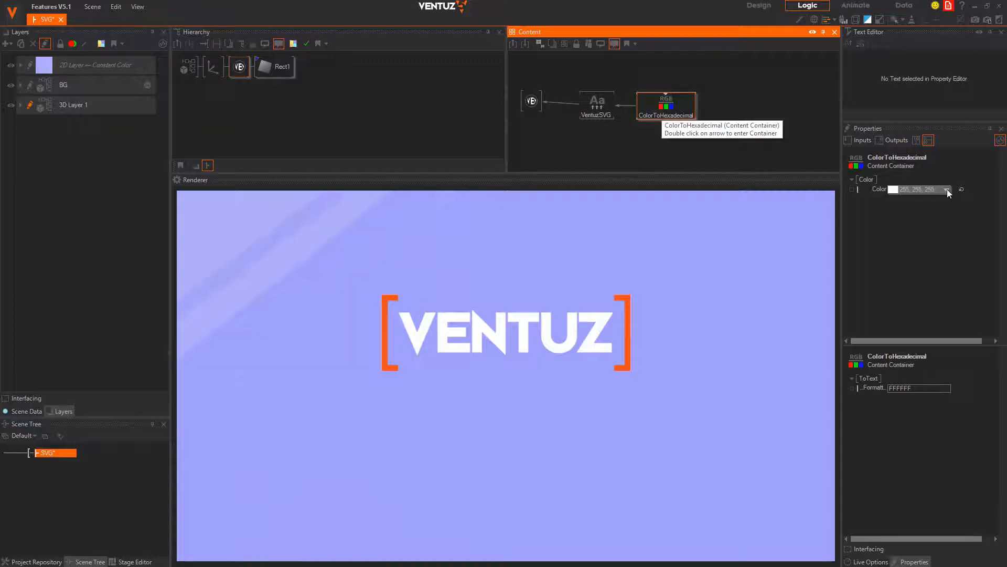
click(945, 189)
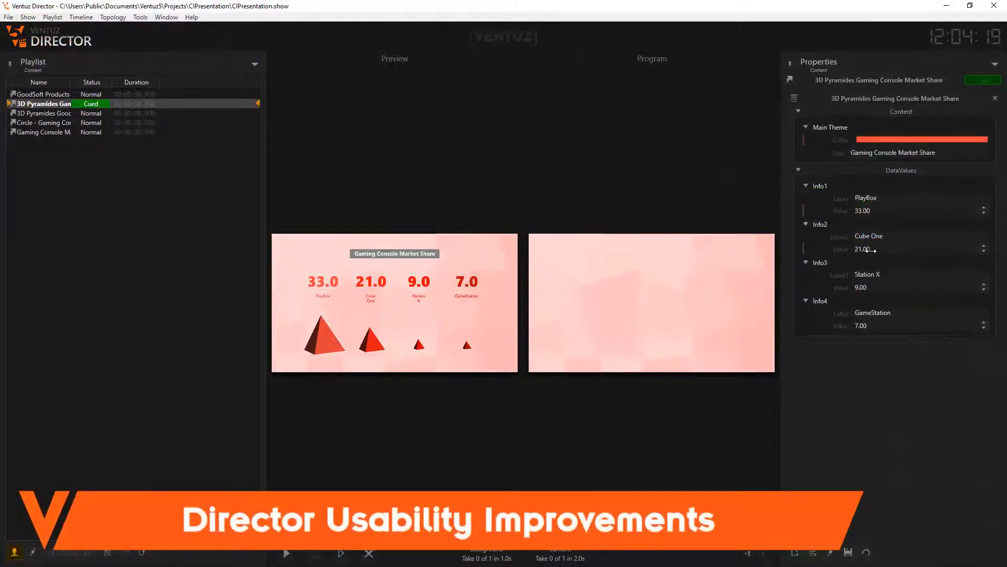
Set Cube One's value to 18.00 and open the playlist display options
text(18.00)
click(921, 211)
text(13)
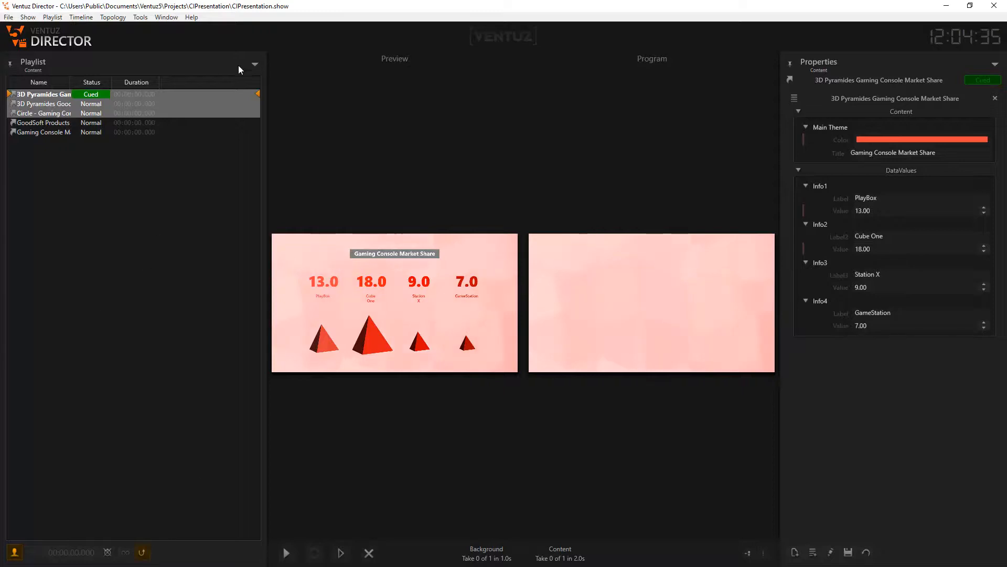
click(255, 64)
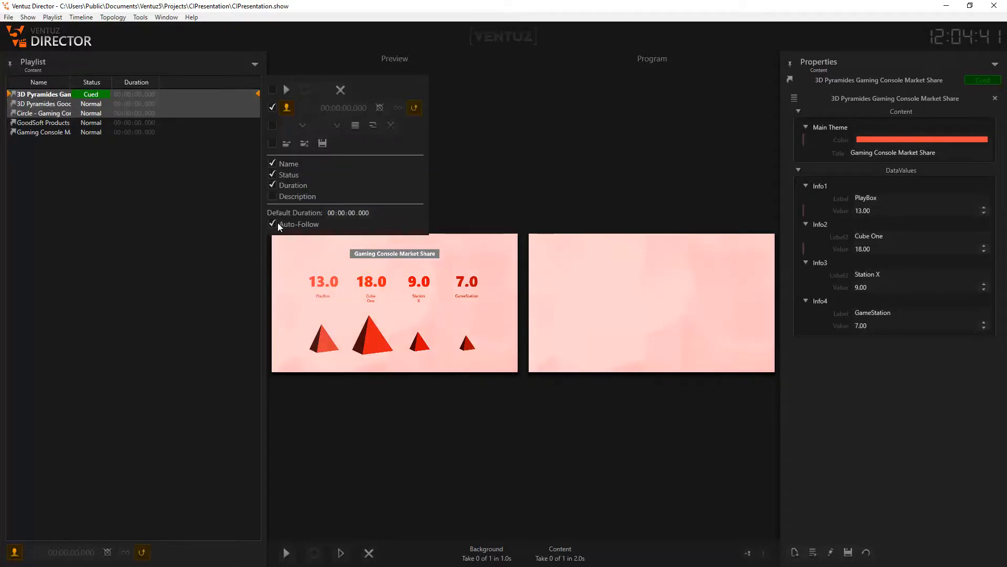